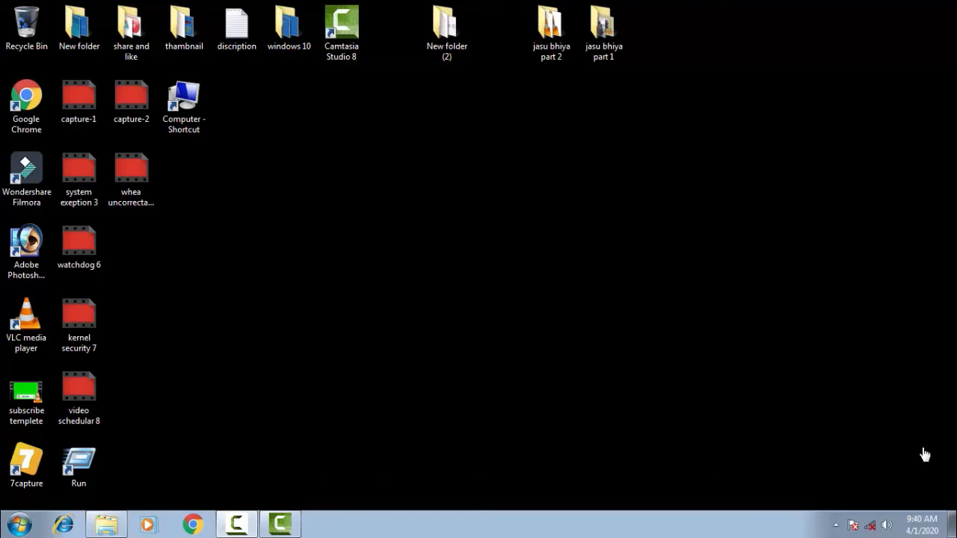
mouse_move(857, 343)
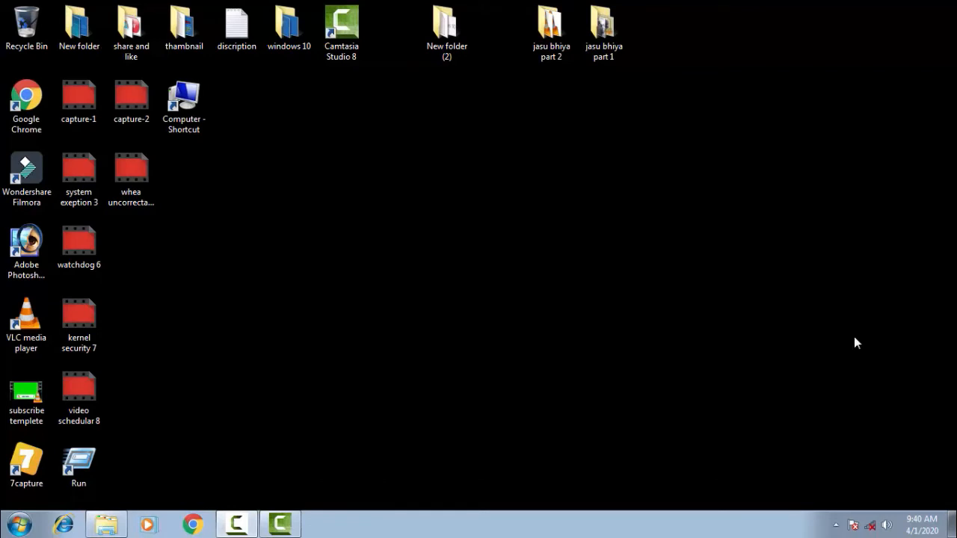
mouse_move(15, 527)
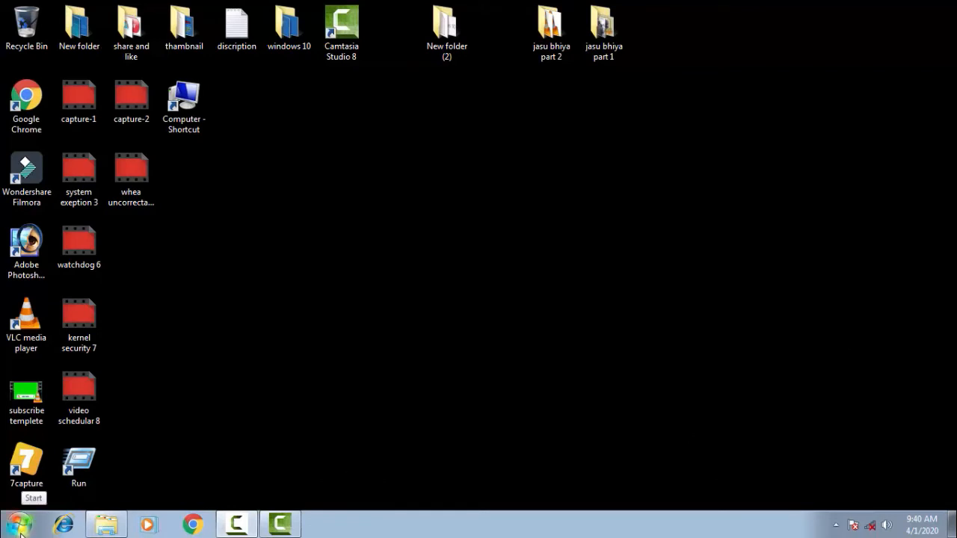
Run devmgmt.msc from the Run box to launch Device Manager
left_click(15, 524)
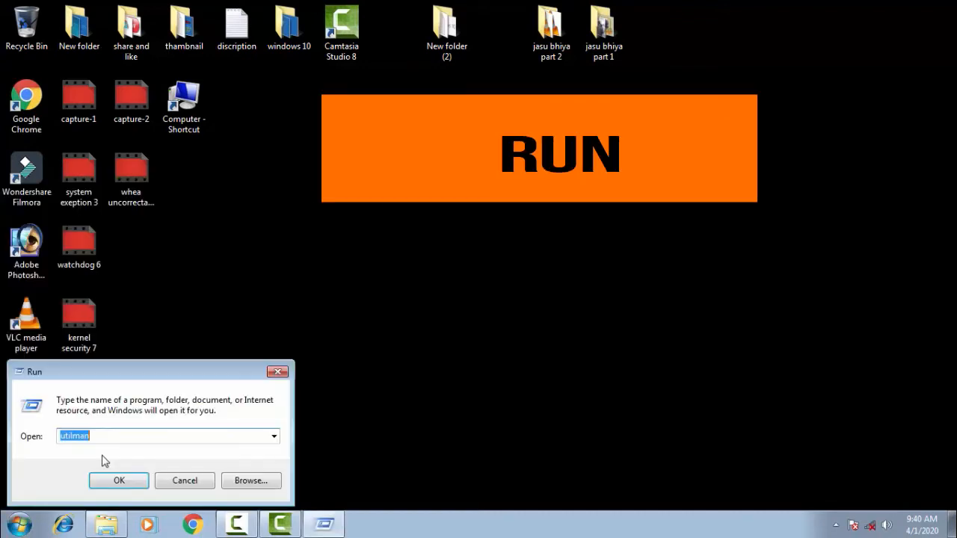
left_click(275, 436)
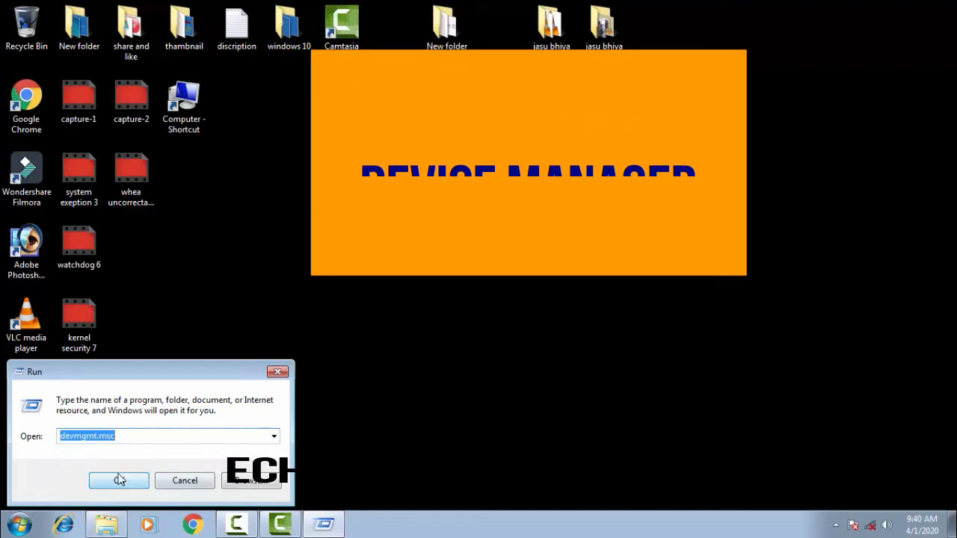
left_click(119, 481)
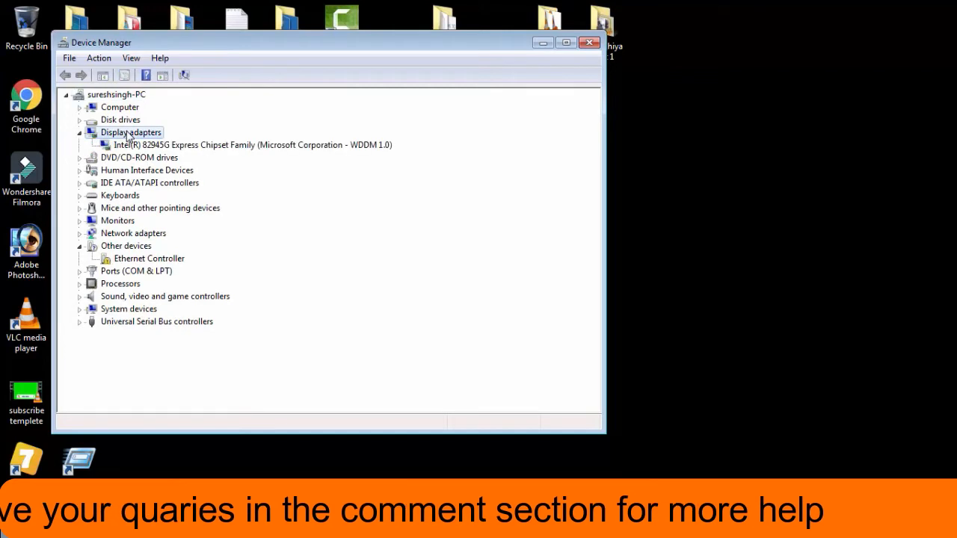
mouse_move(337, 141)
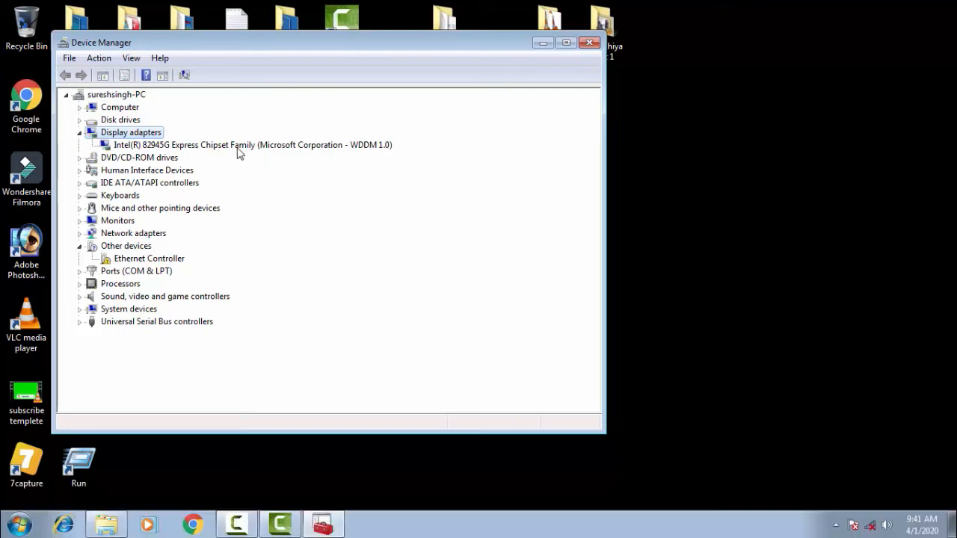
Open Properties for the Intel 82945G Express Chipset Family display adapter
left_click(252, 144)
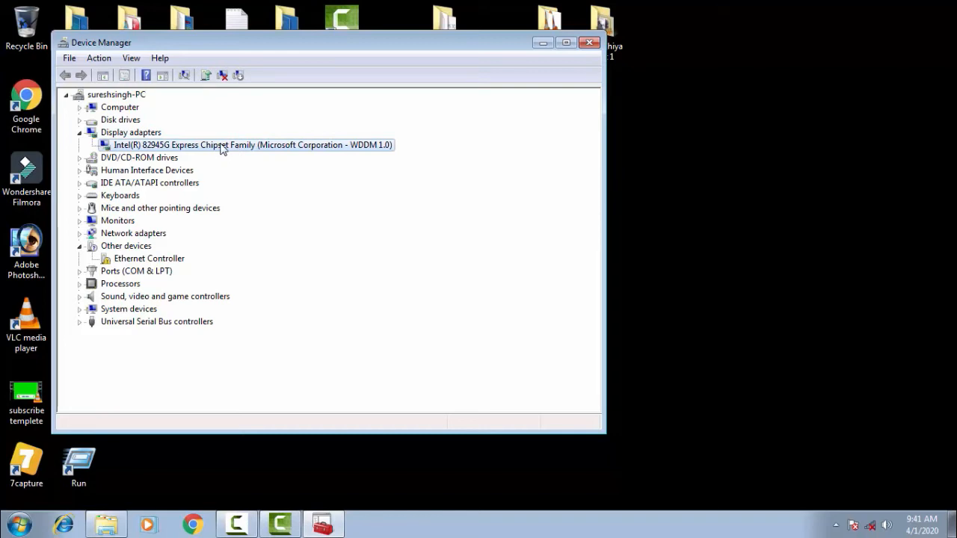
double_click(253, 144)
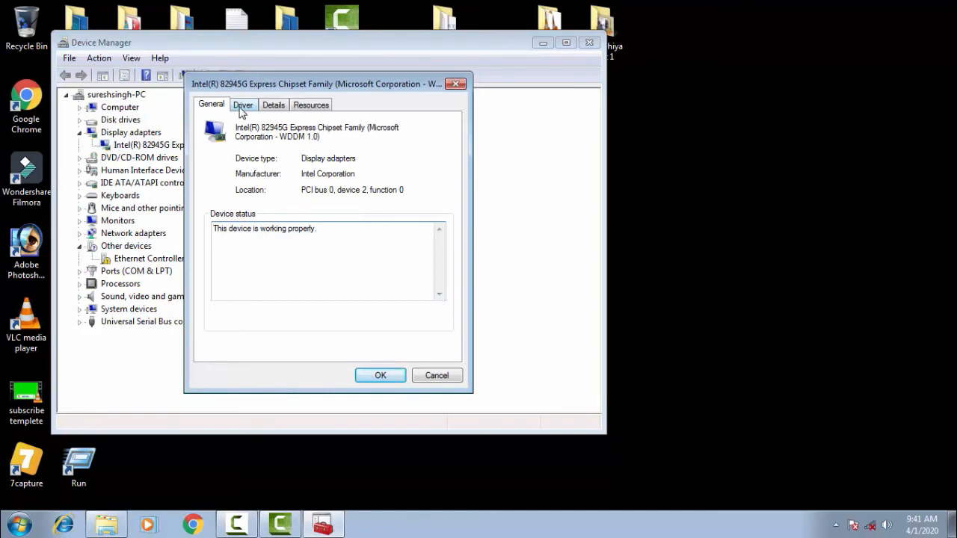
View the adapter's Driver tab: Intel Corporation, version 8.15.10.1749, Roll Back unavailable
left_click(243, 105)
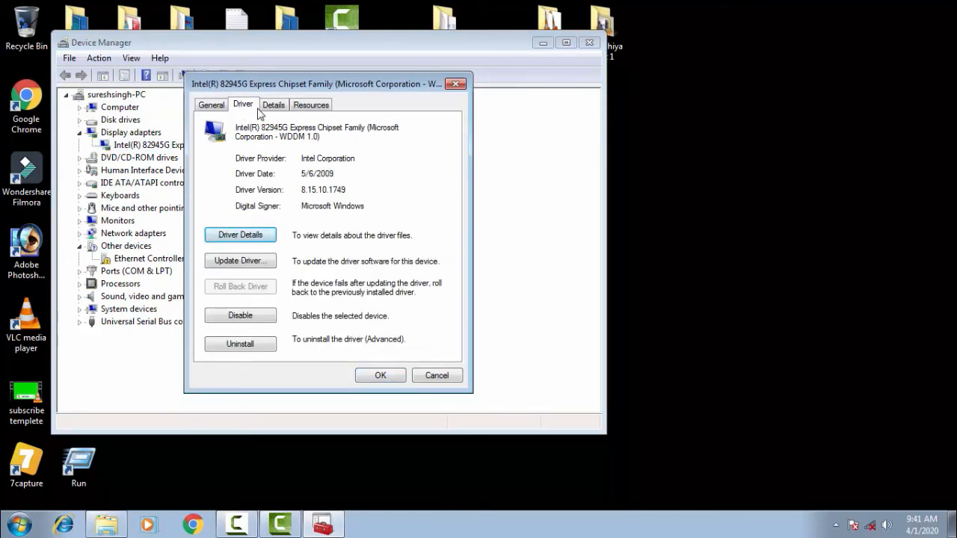
mouse_move(354, 273)
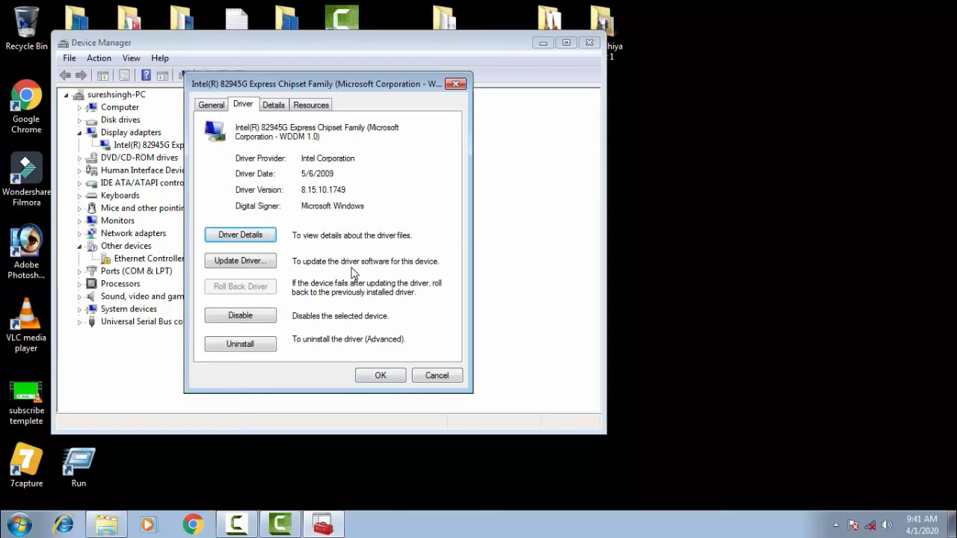
mouse_move(266, 299)
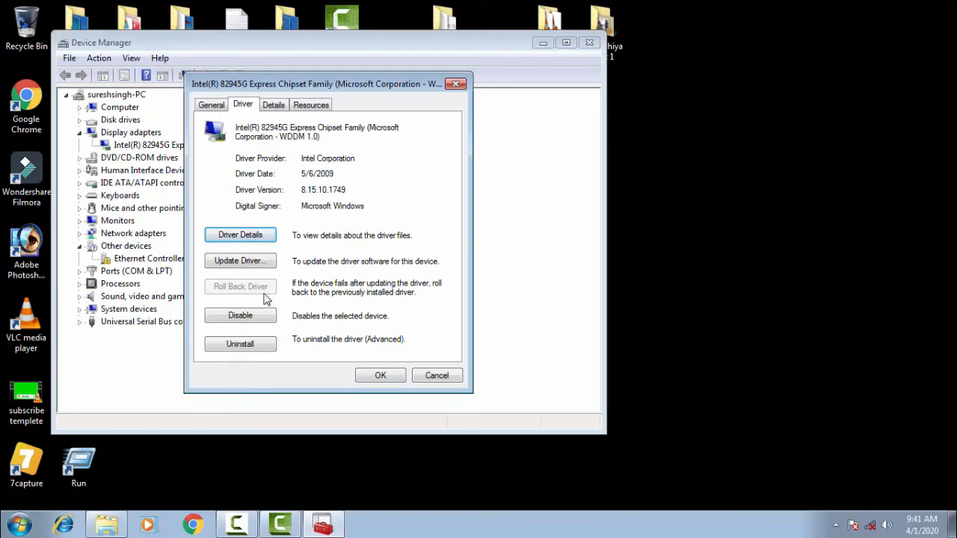
mouse_move(270, 300)
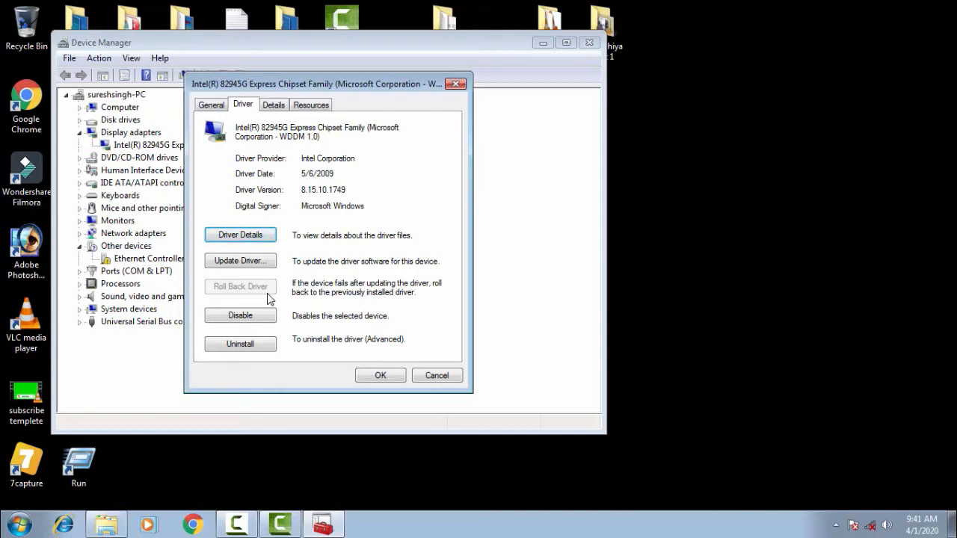